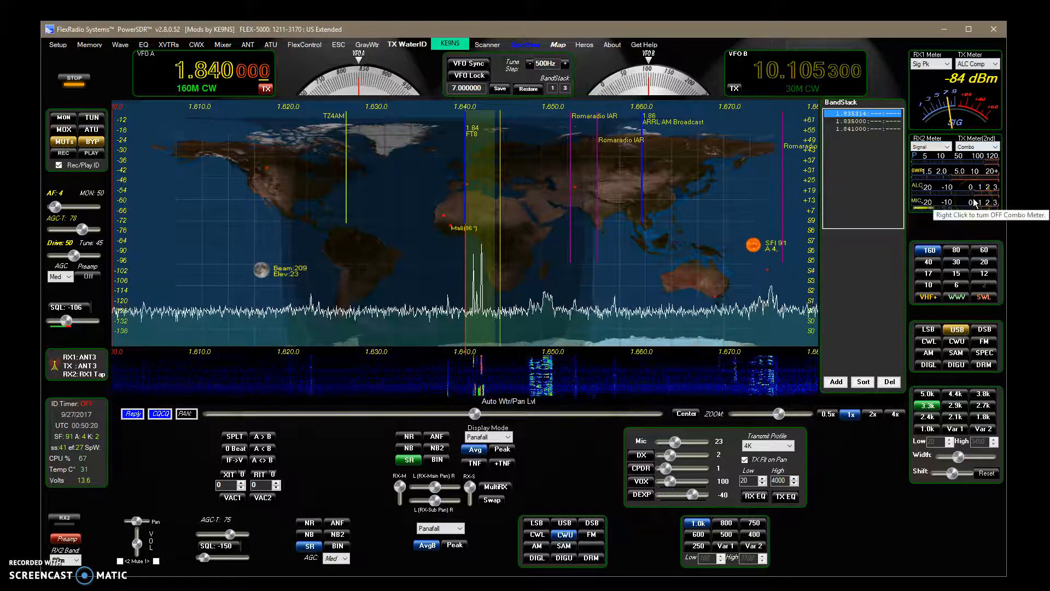
Step: Switch the TX Meter(2nd) reading to Mic, then back to Combo
left_click(975, 146)
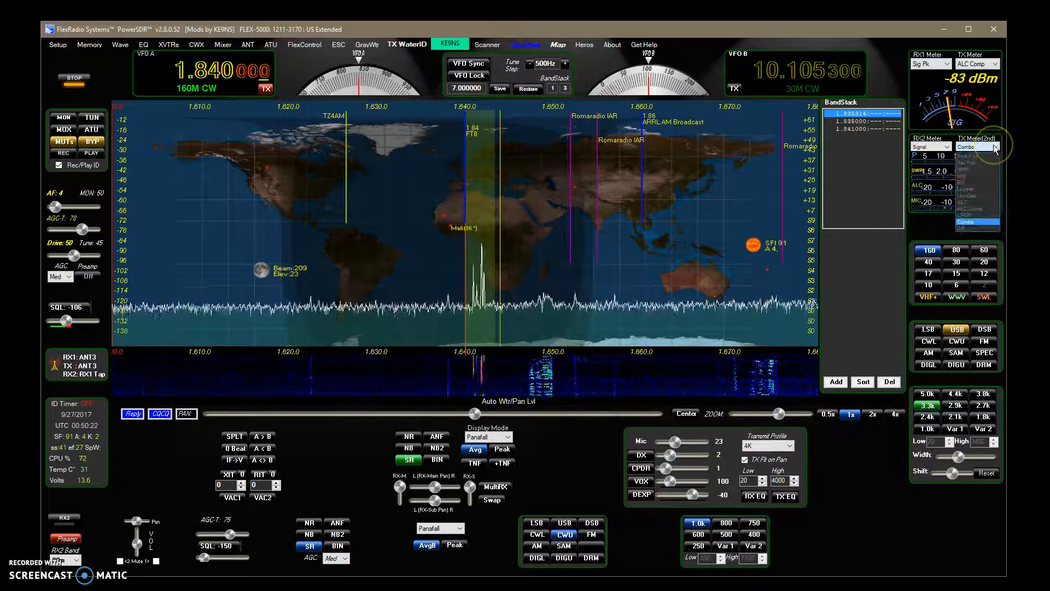
left_click(977, 145)
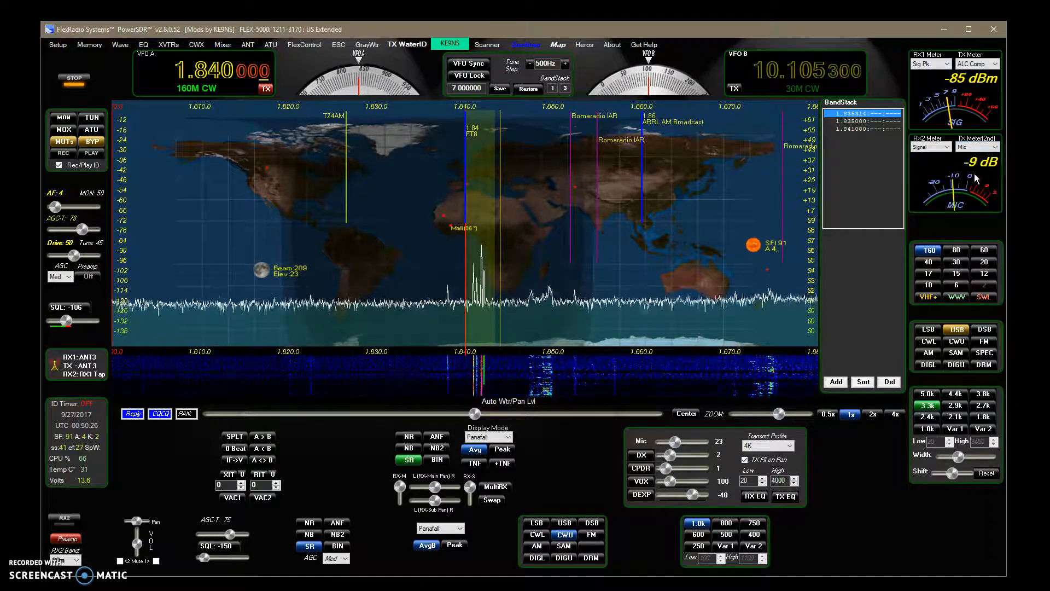
left_click(977, 146)
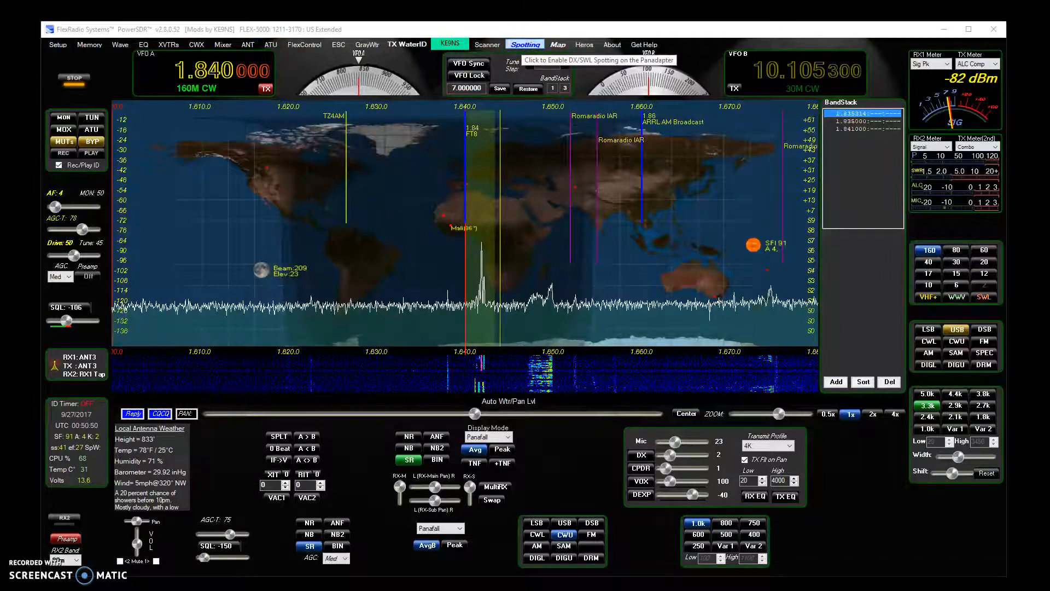
left_click(524, 45)
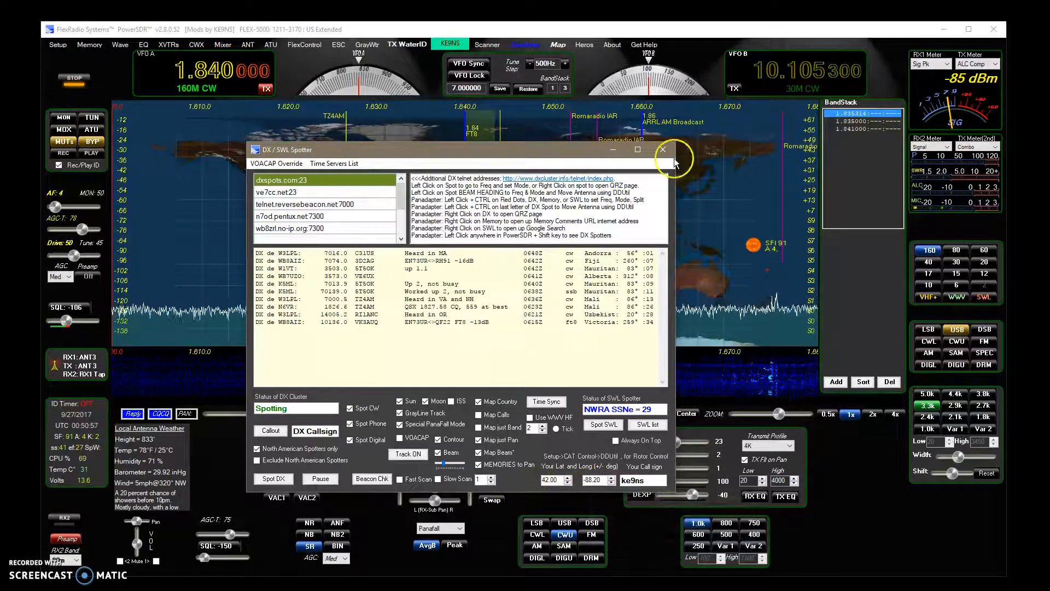
left_click(661, 149)
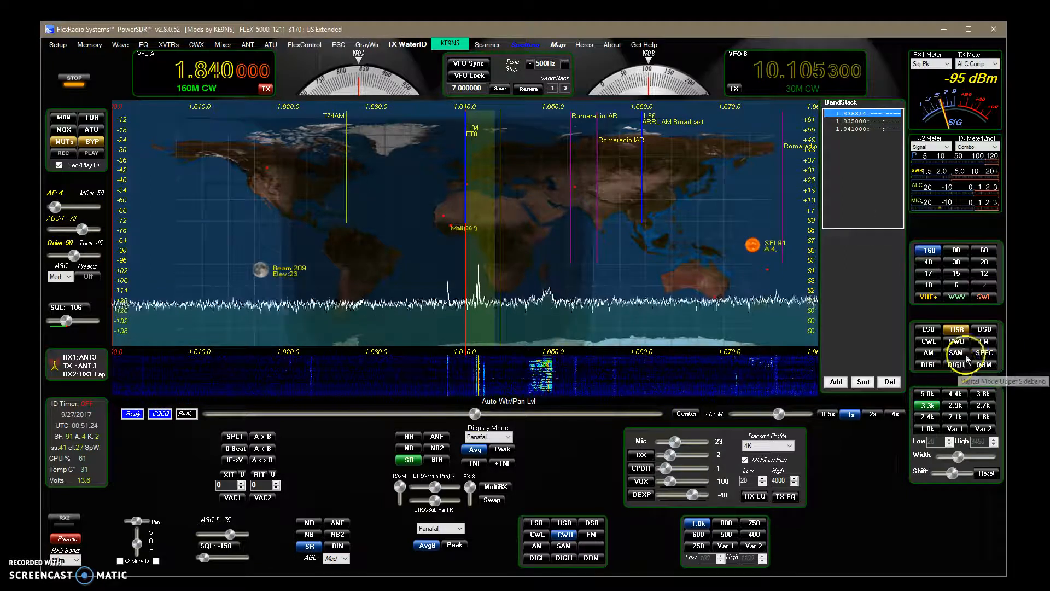
Step: Put the radio into DIGU (digital upper sideband) mode
left_click(955, 364)
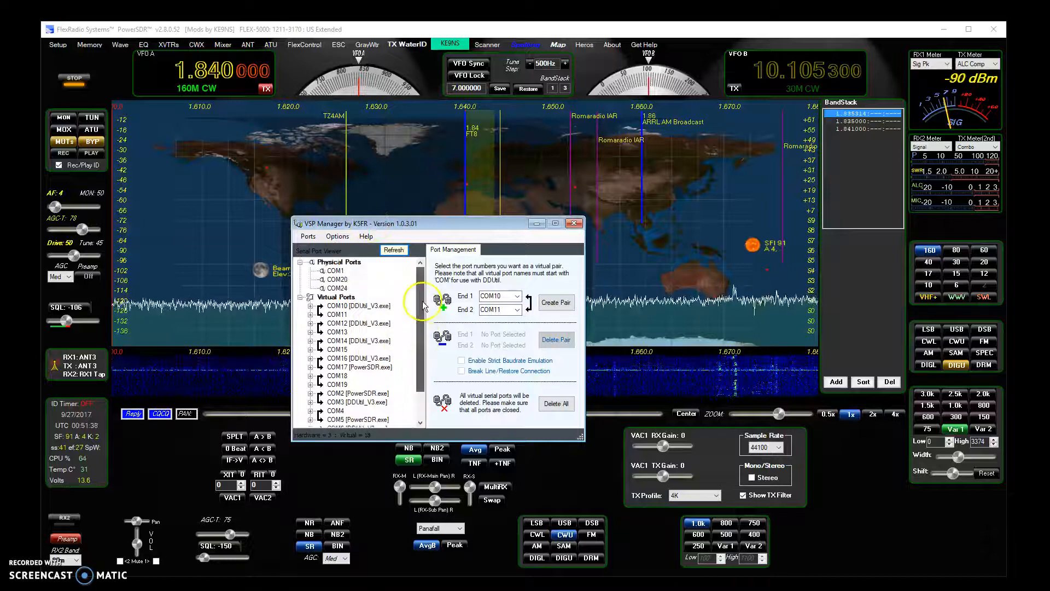
mouse_move(328, 277)
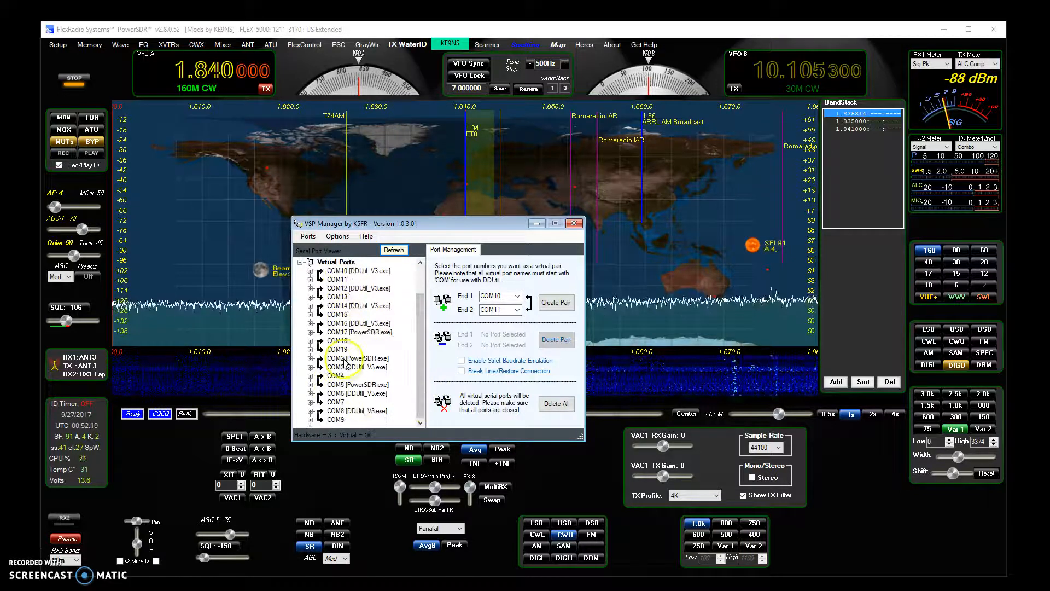
mouse_move(343, 371)
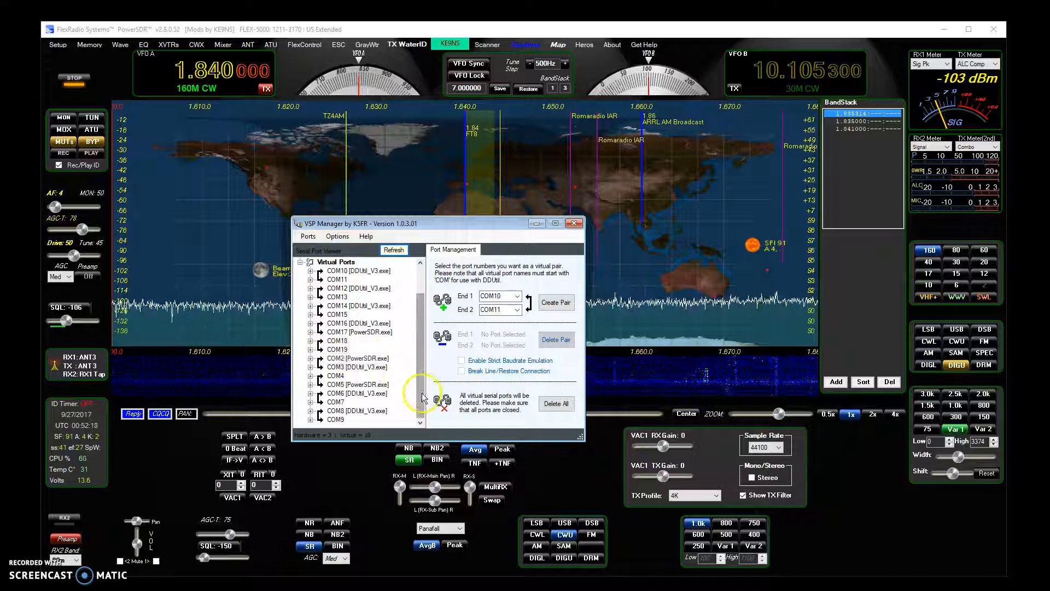
mouse_move(395, 365)
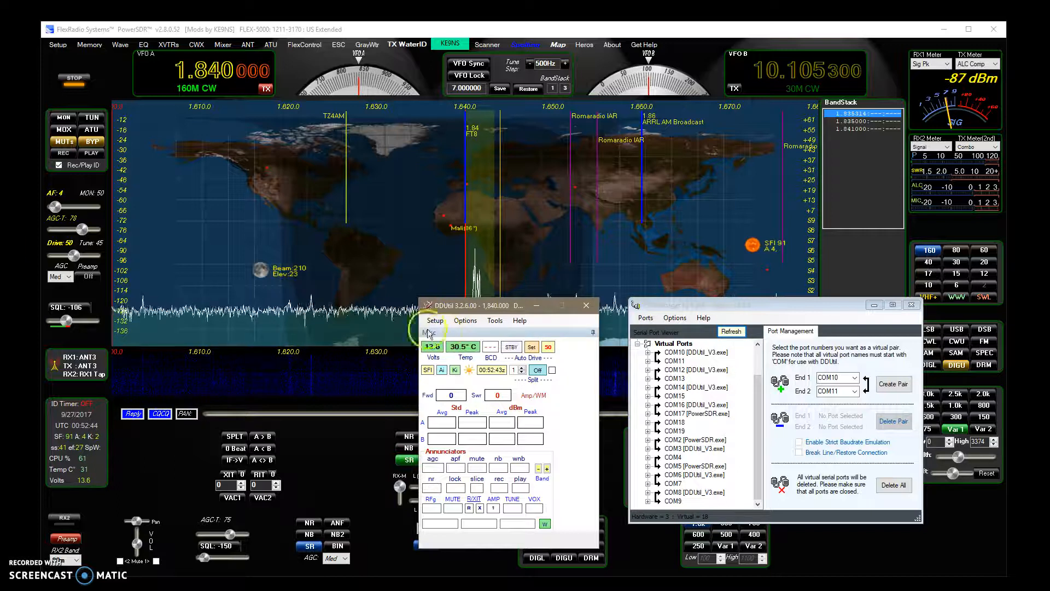
Step: Show PowerSDR Setup's CAT Control tab with CAT and PTT enabled on COM3
left_click(435, 320)
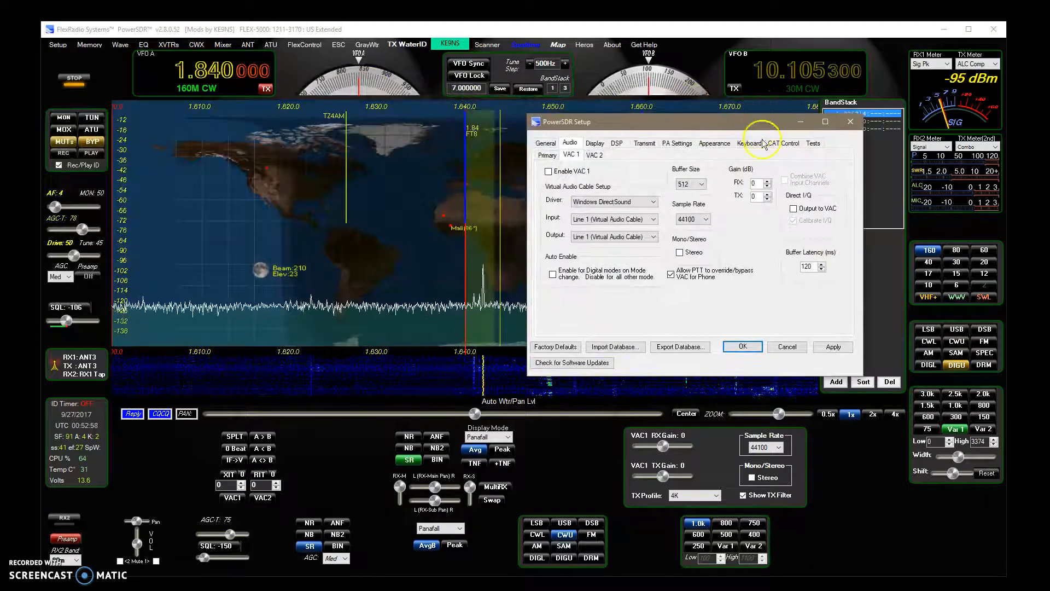
left_click(782, 142)
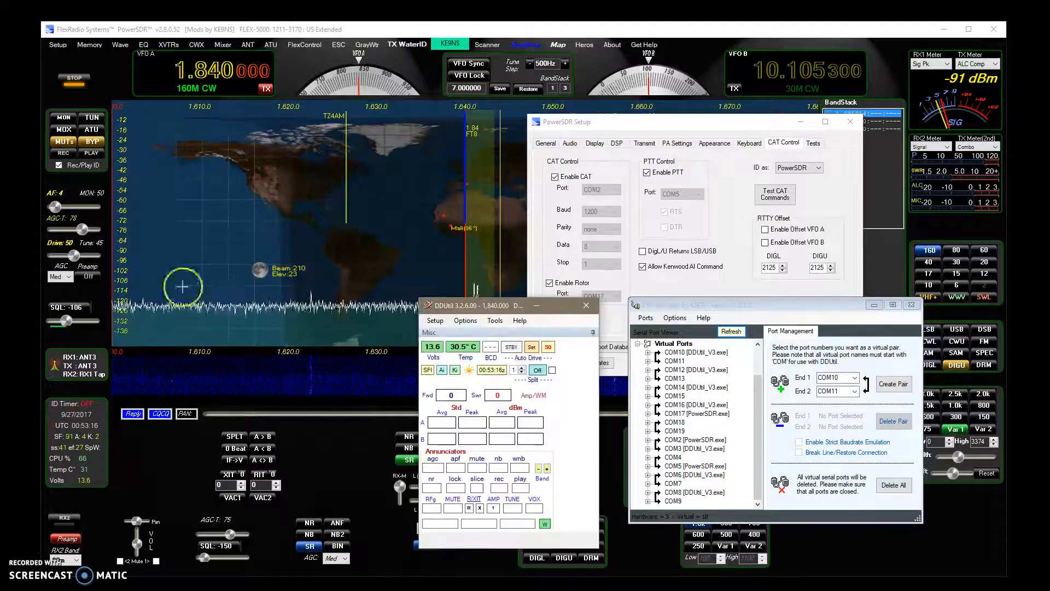
left_click(435, 320)
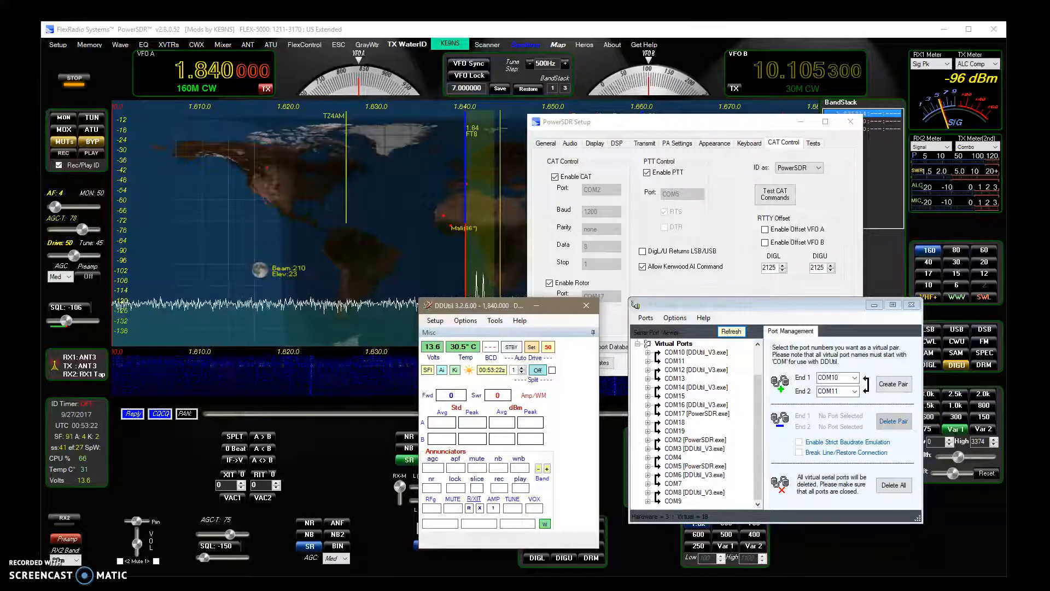
left_click(435, 320)
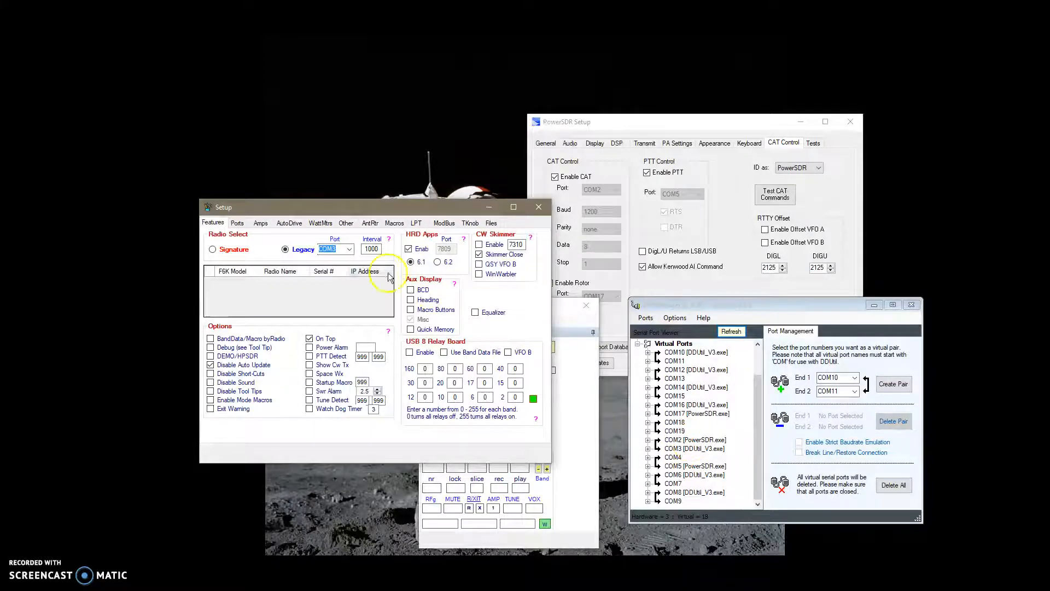
mouse_move(373, 259)
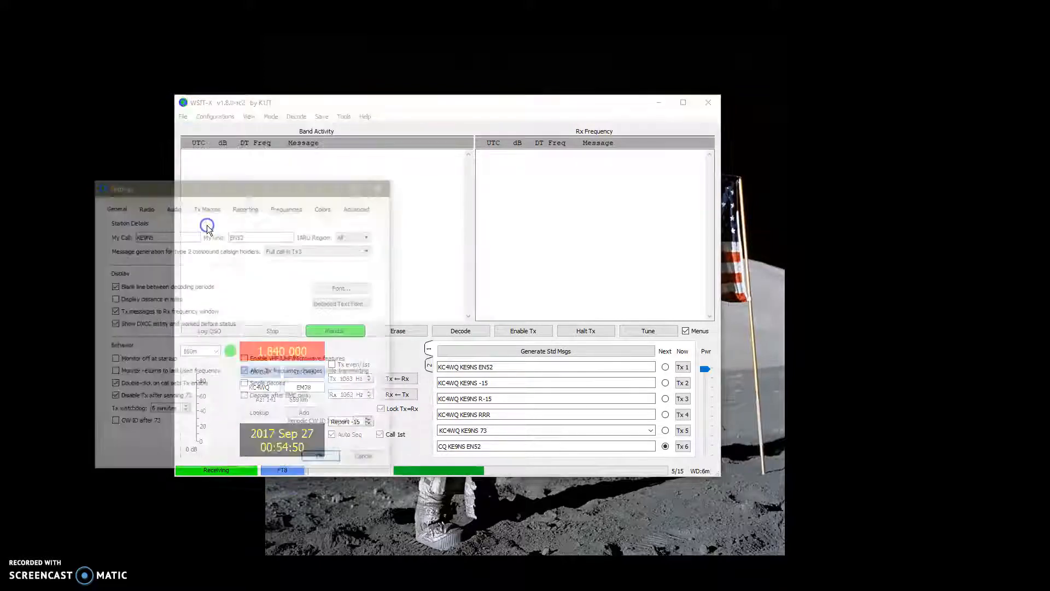
Step: Show the WSJT-X Radio tab: Kenwood TS-2000, COM13, 57600 baud, CAT PTT
left_click(144, 206)
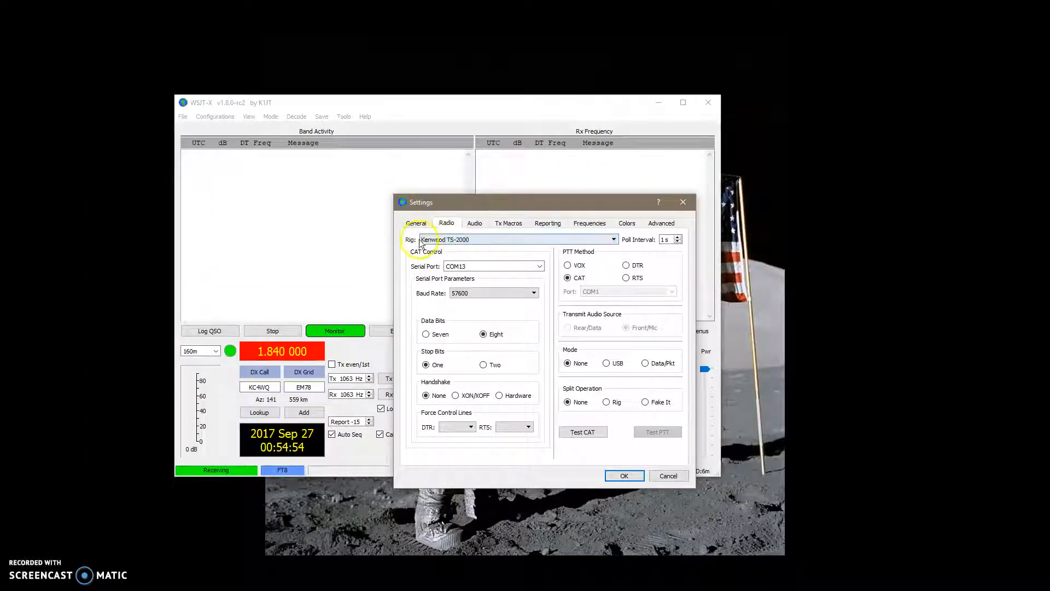
mouse_move(410, 242)
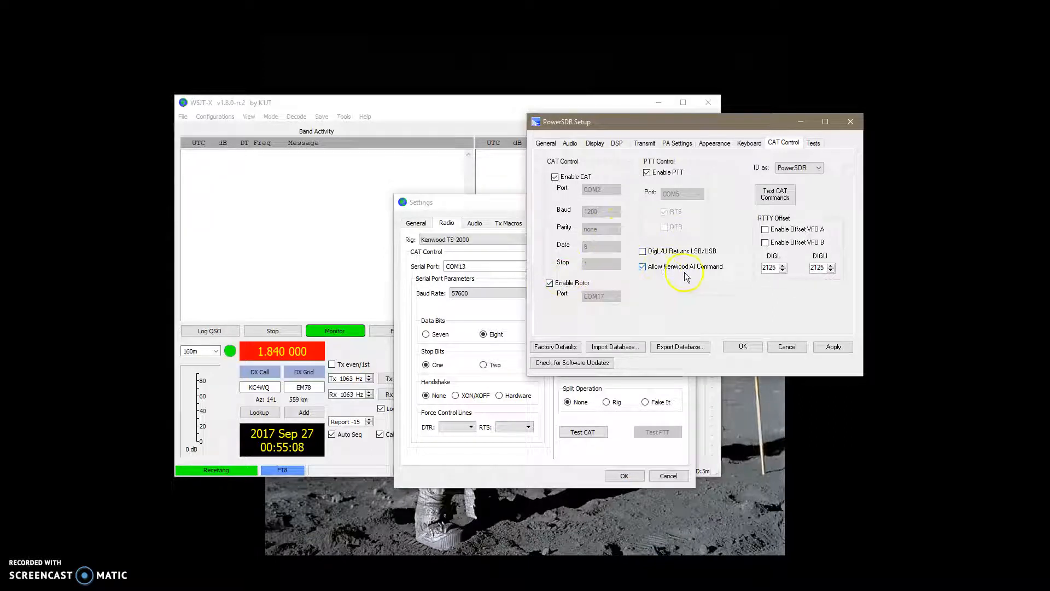
mouse_move(710, 277)
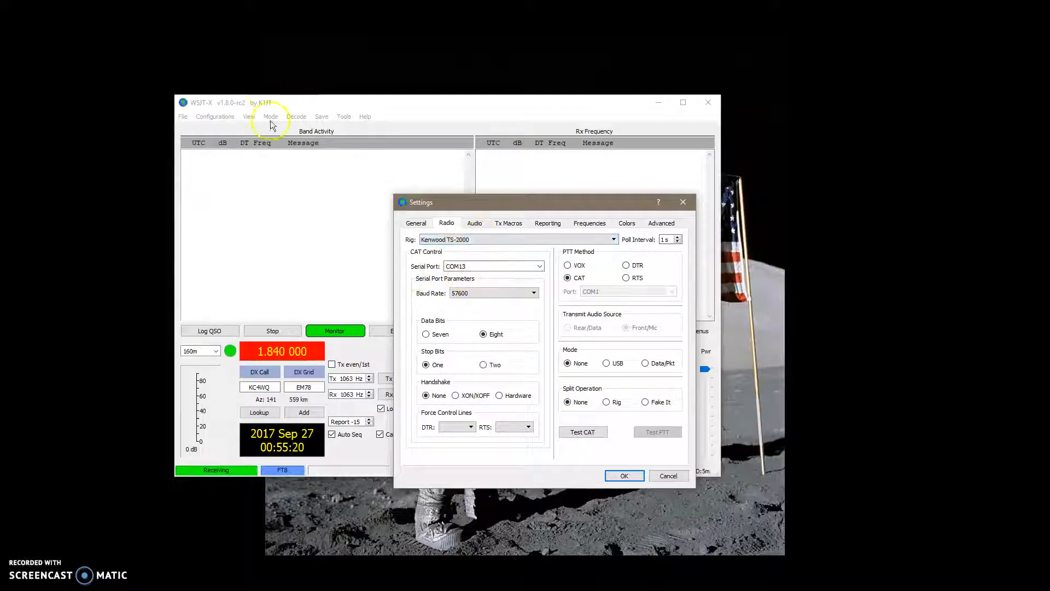
mouse_move(515, 241)
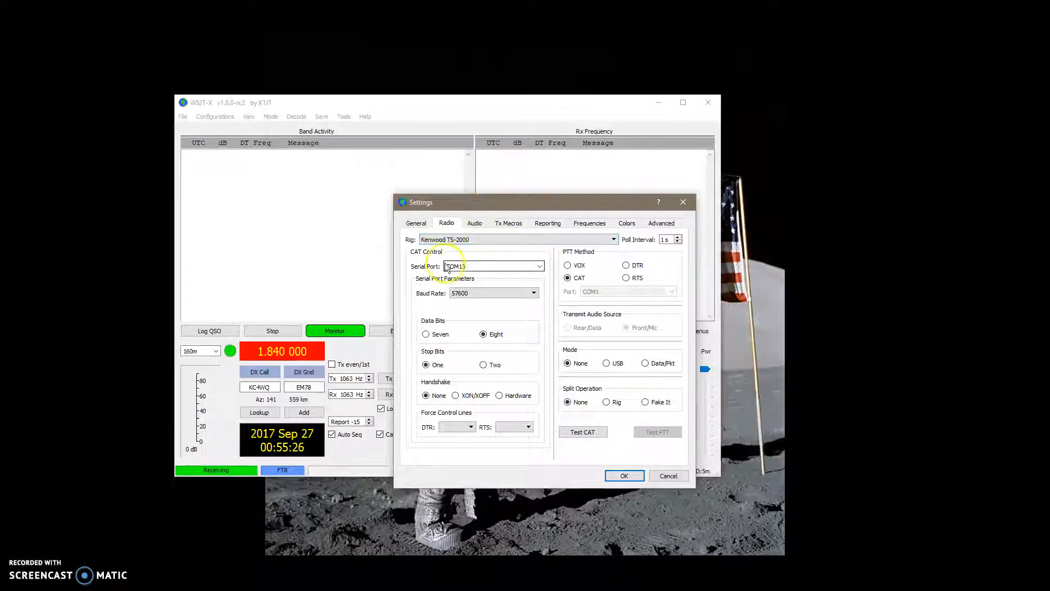
mouse_move(464, 254)
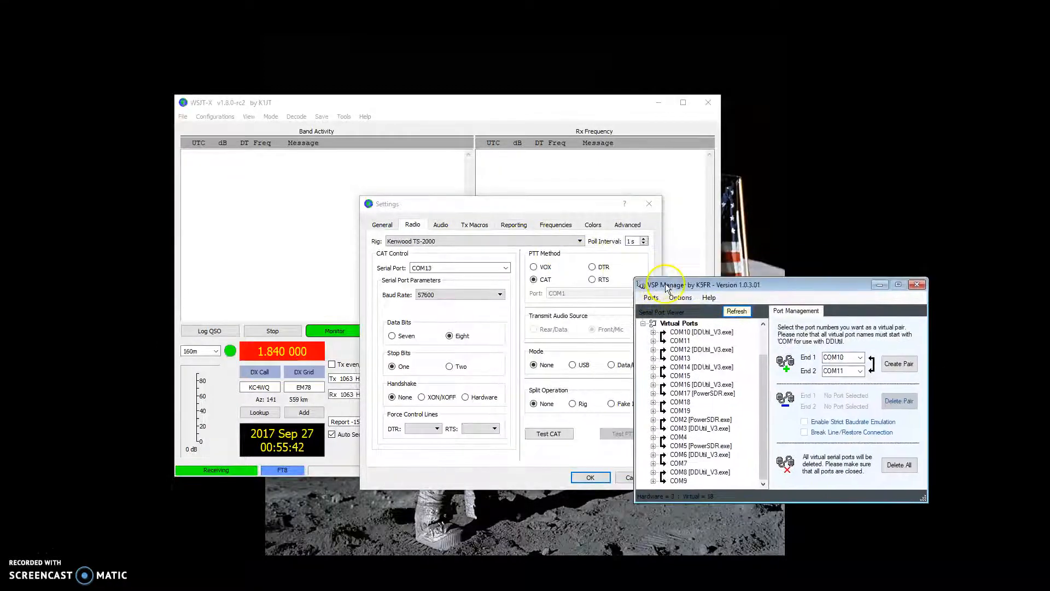
mouse_move(688, 357)
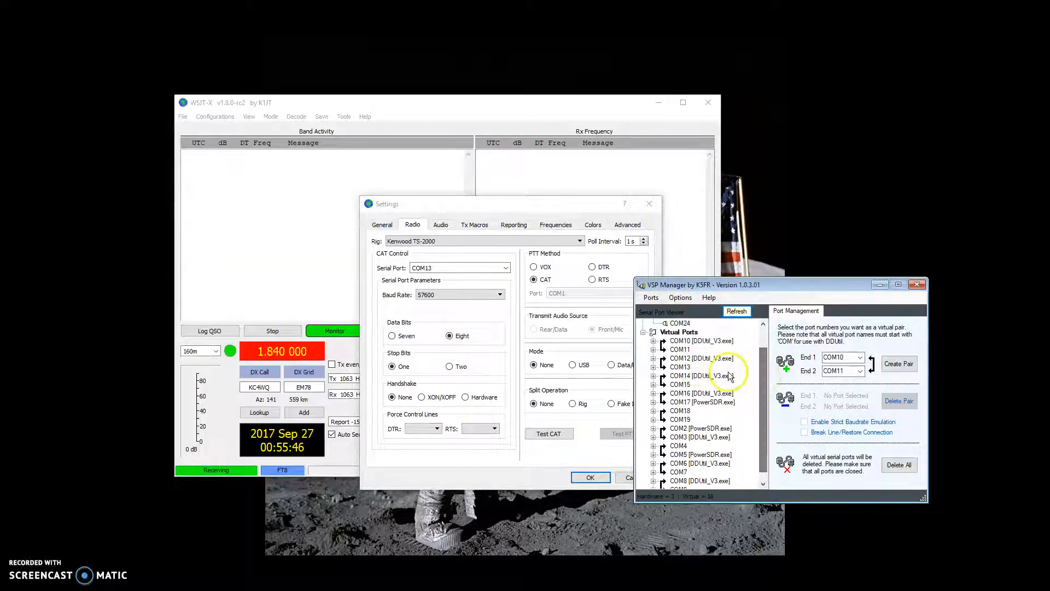
mouse_move(696, 367)
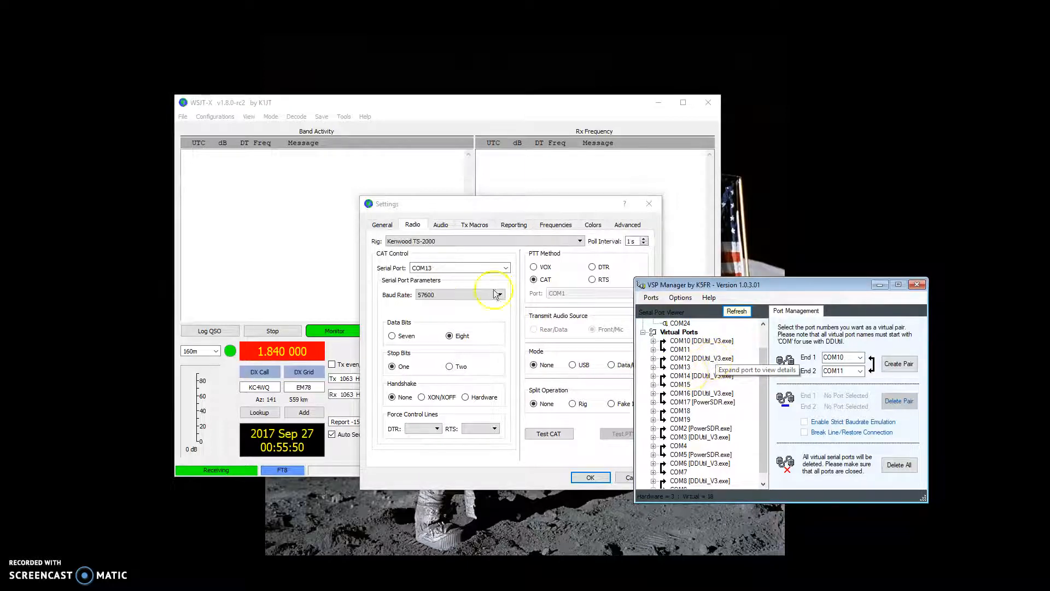
Step: Bring the WSJT-X radio settings to the front and close the Settings dialog
left_click(736, 310)
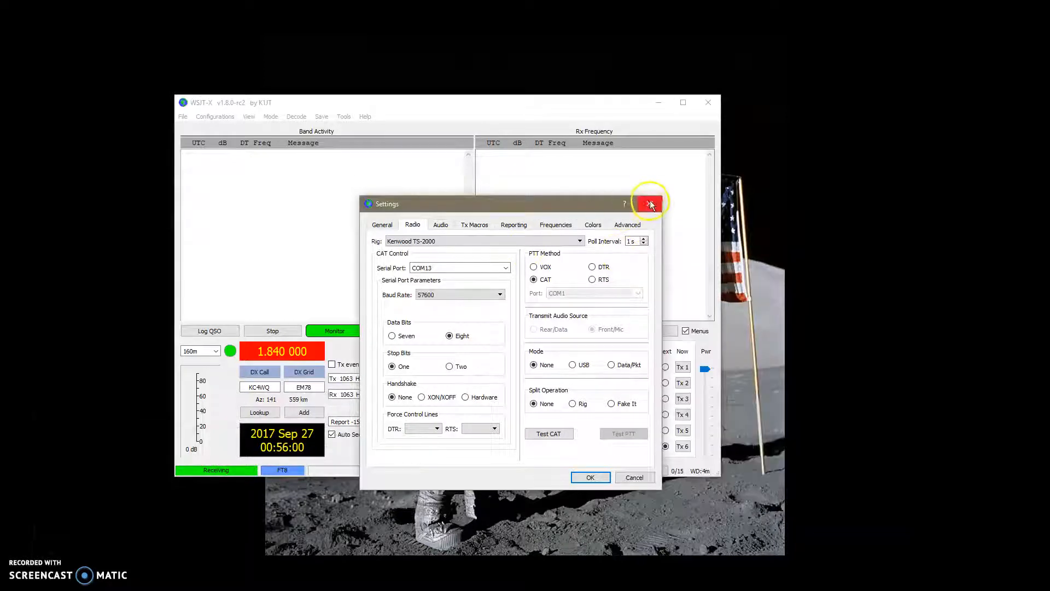
left_click(649, 204)
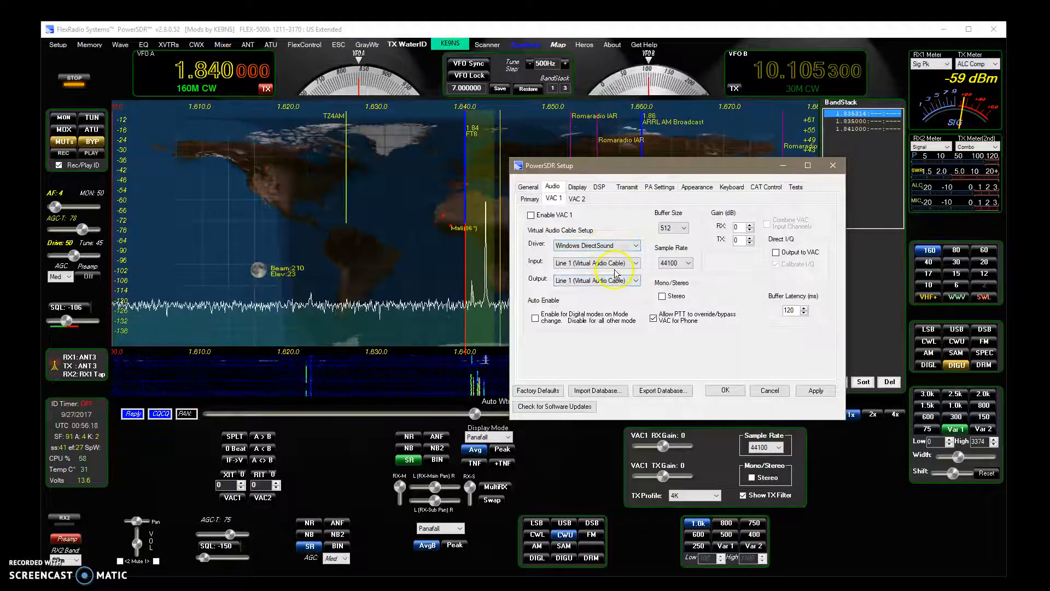
mouse_move(569, 262)
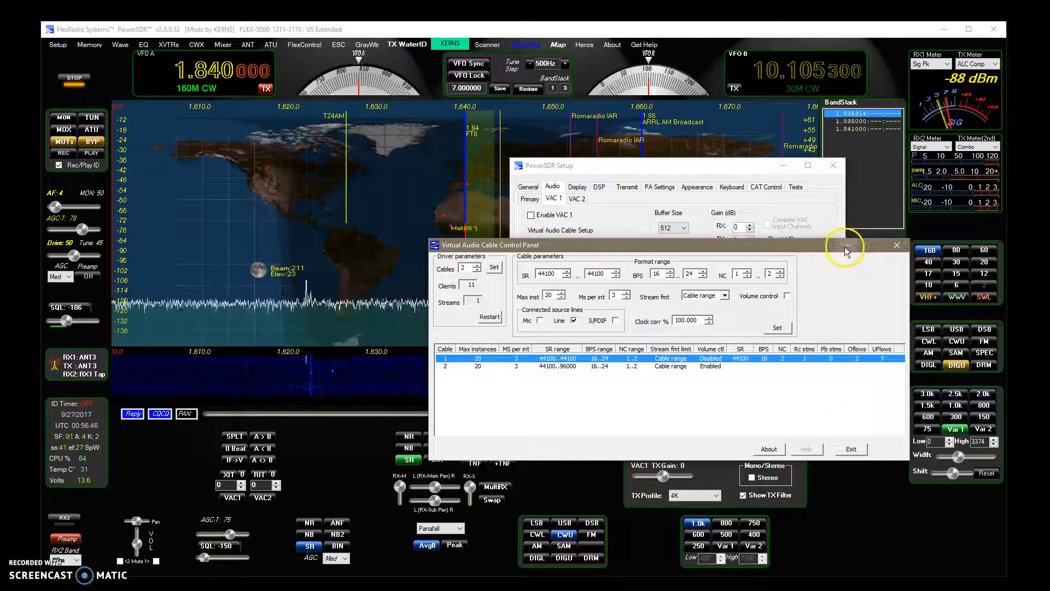
Step: Close the Virtual Audio Cable Control Panel
left_click(897, 244)
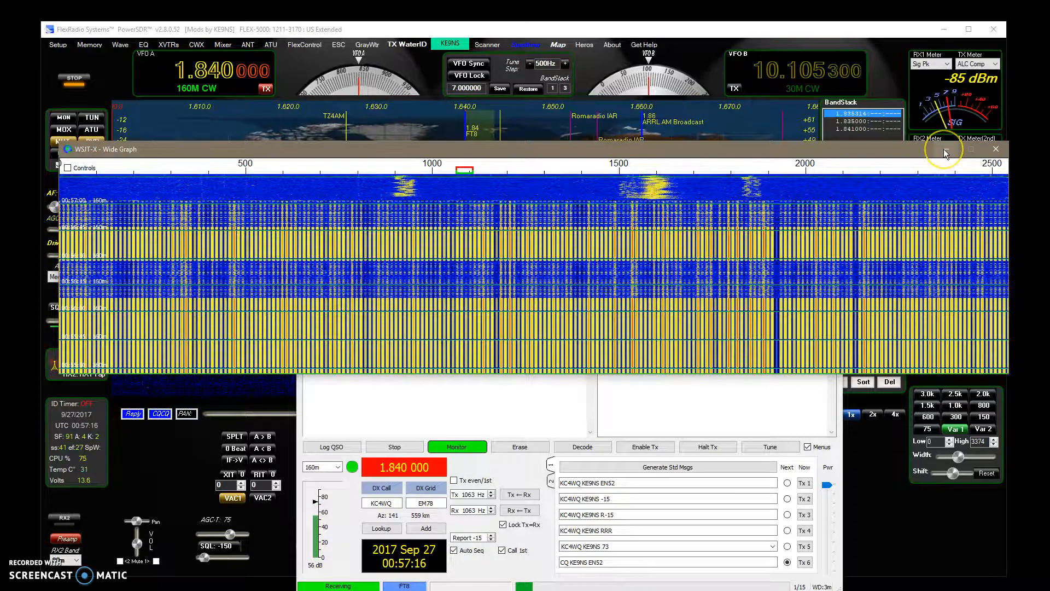
Step: Check the WSJT-X Audio tab's input devices, close Settings, and move the main window left
left_click(995, 148)
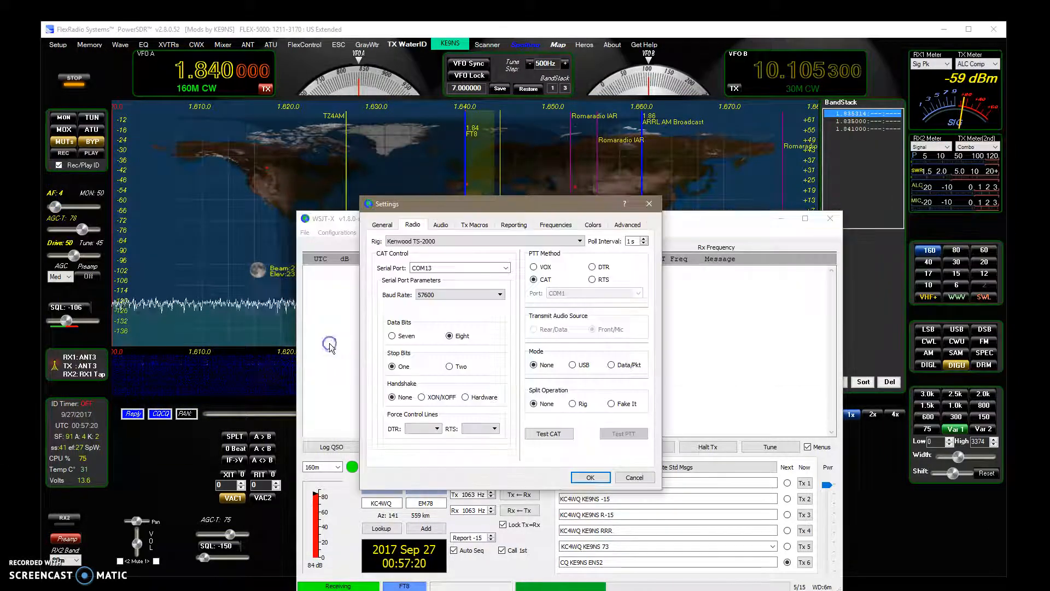
left_click(440, 224)
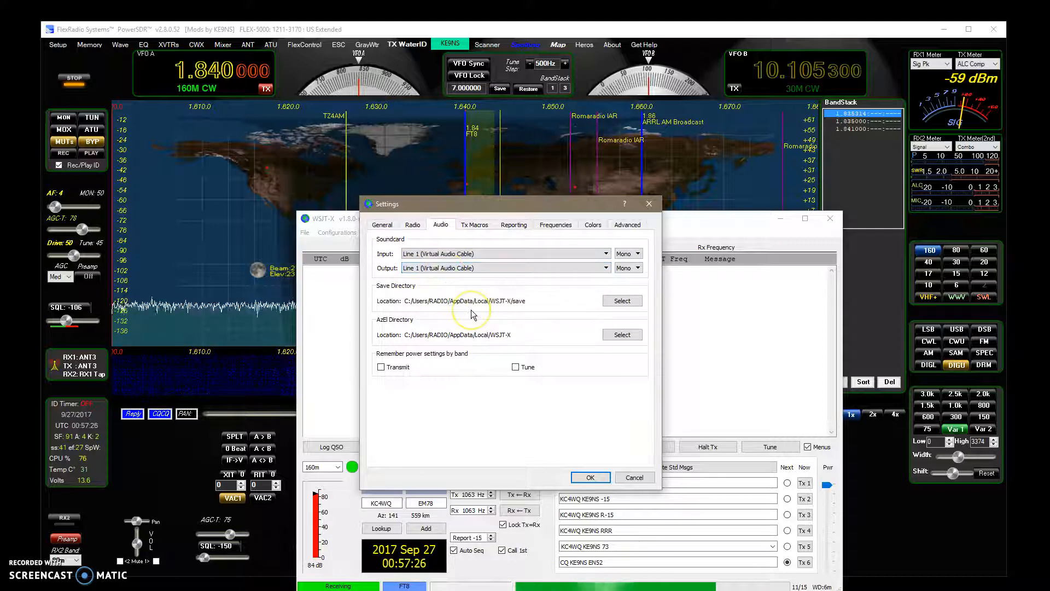
mouse_move(472, 300)
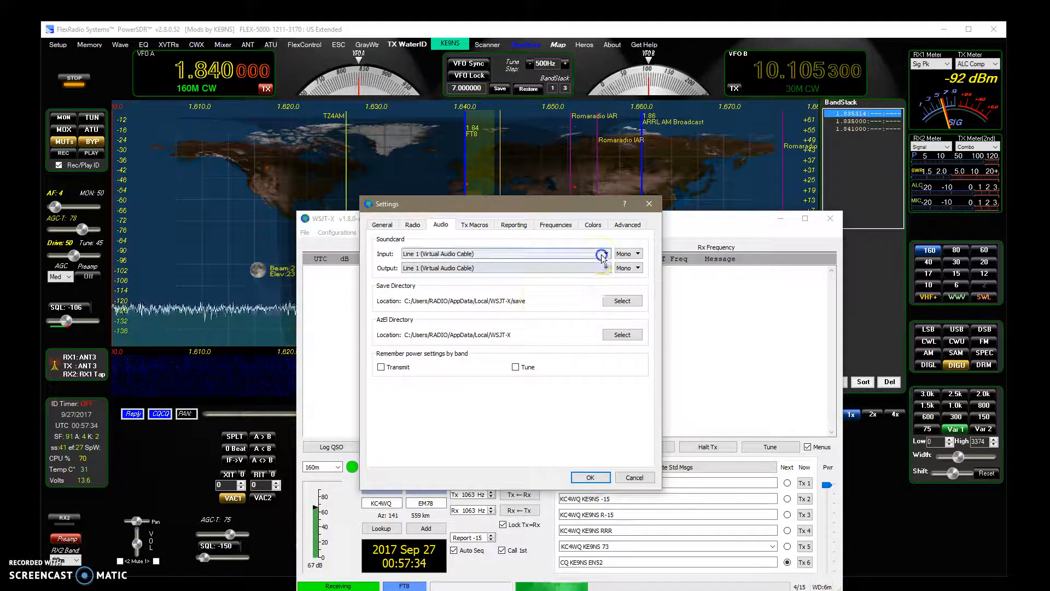
left_click(604, 253)
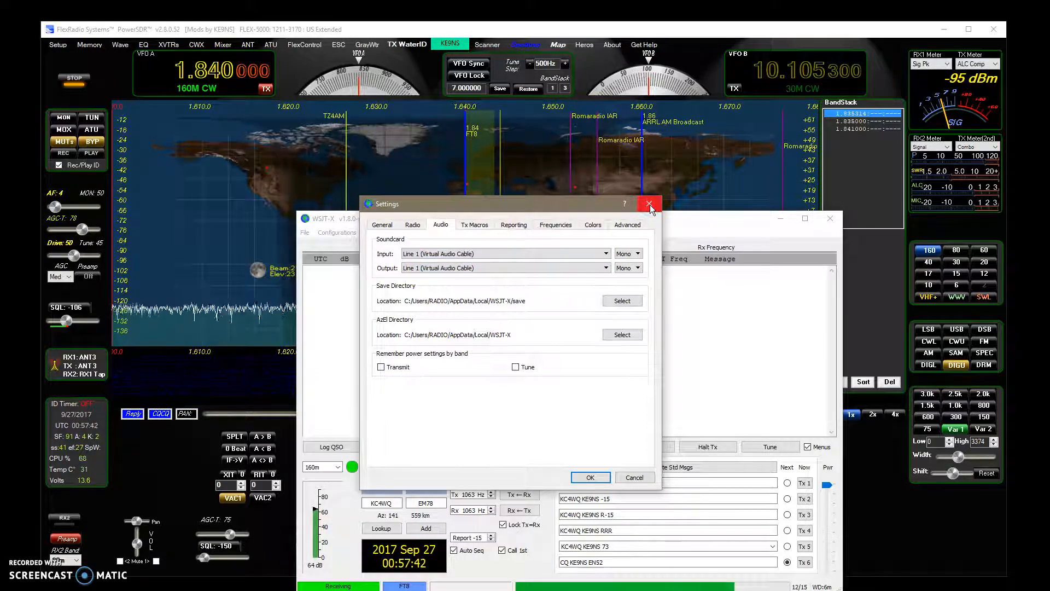
left_click(647, 203)
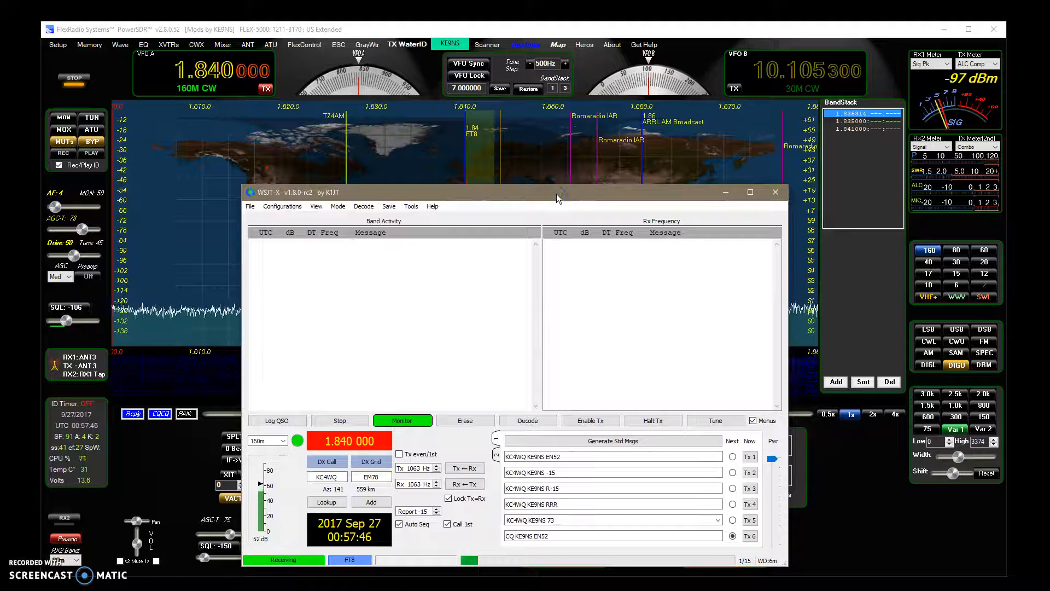
left_click_drag(556, 192, 512, 174)
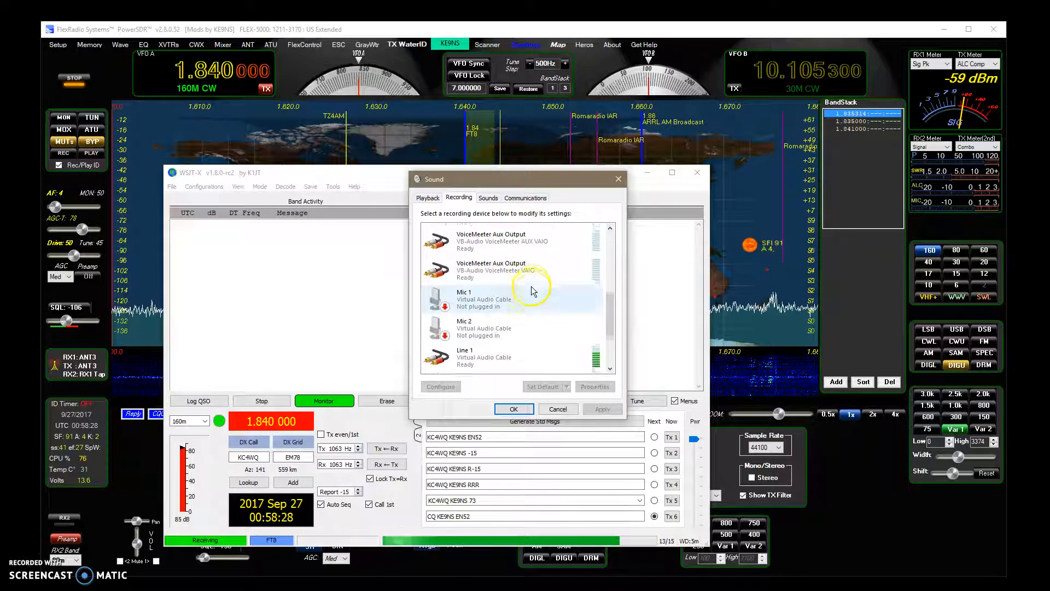
scroll("down", 3)
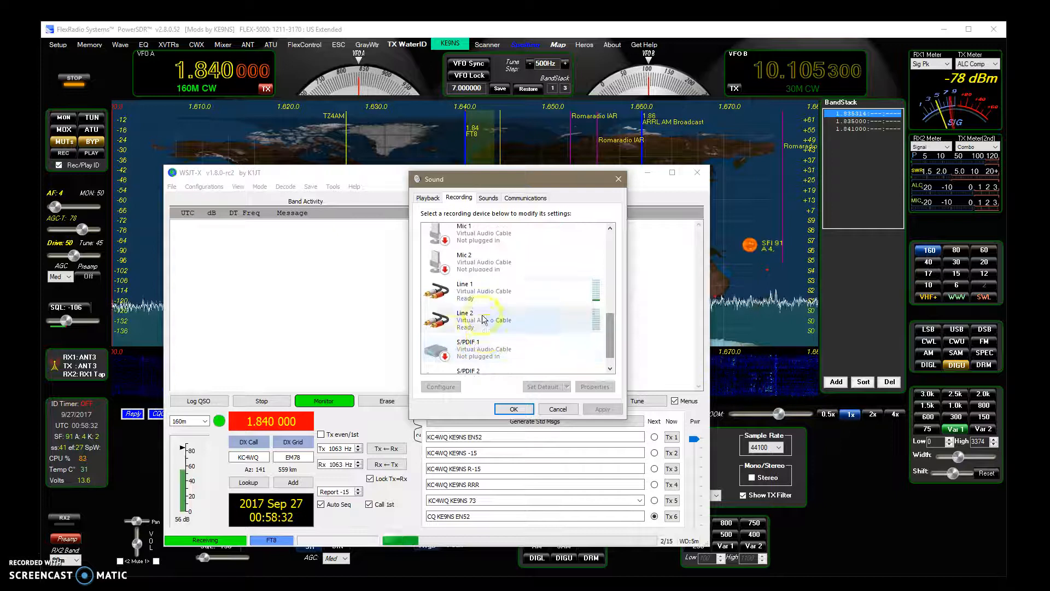
left_click(482, 290)
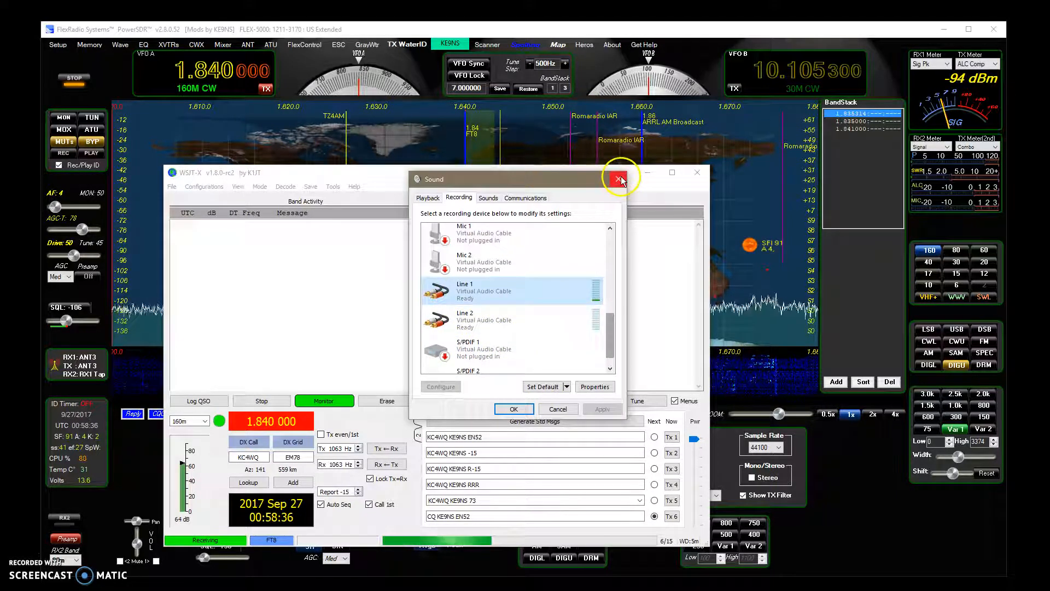
left_click(617, 179)
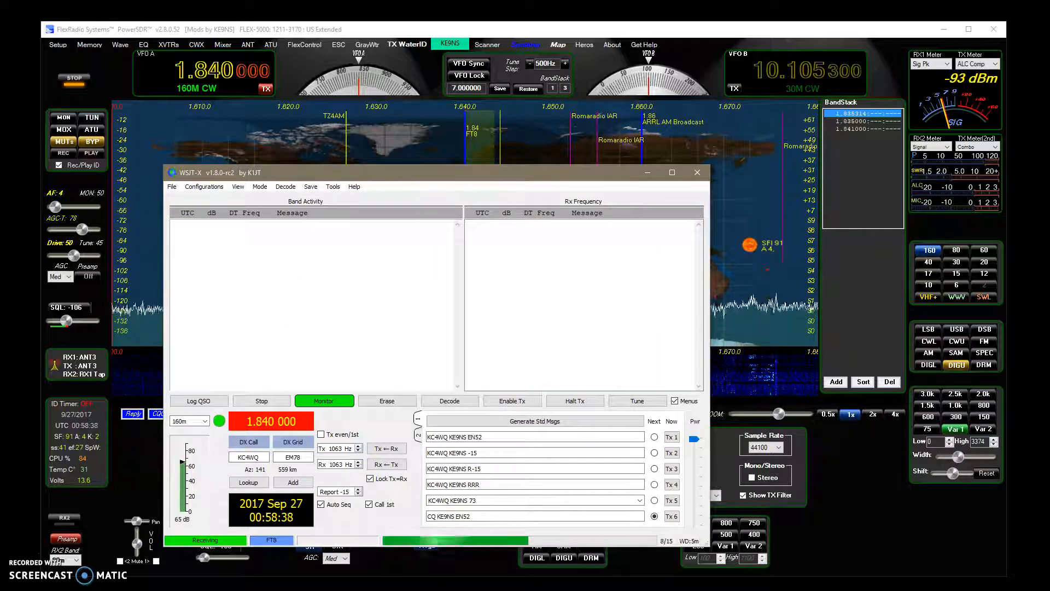
Step: Sync the PC clock with NIST in the DX/SWL Spotter, close it, and stop the radio
left_click(696, 172)
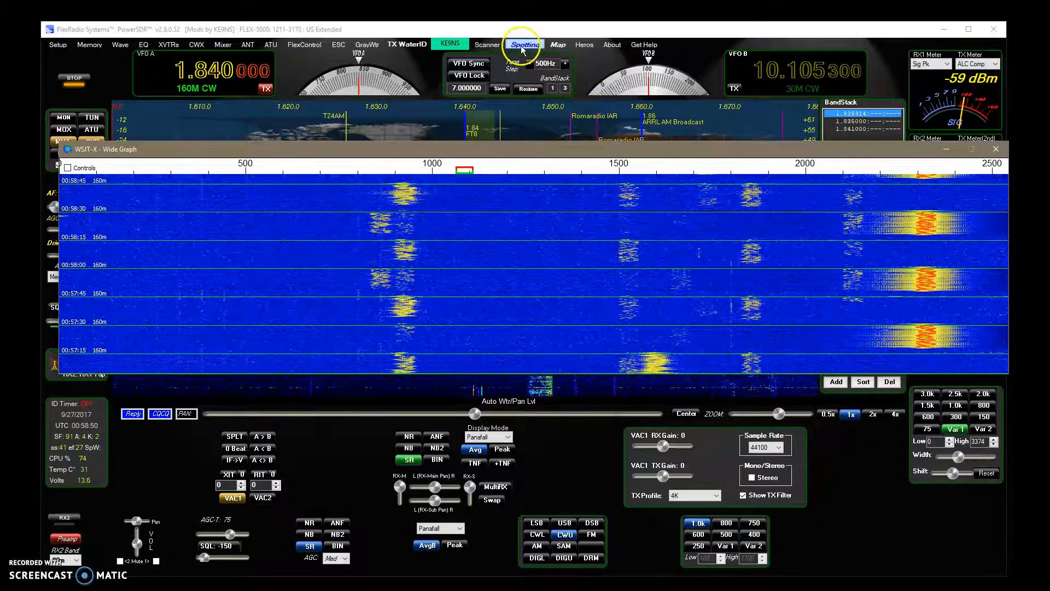
left_click(525, 45)
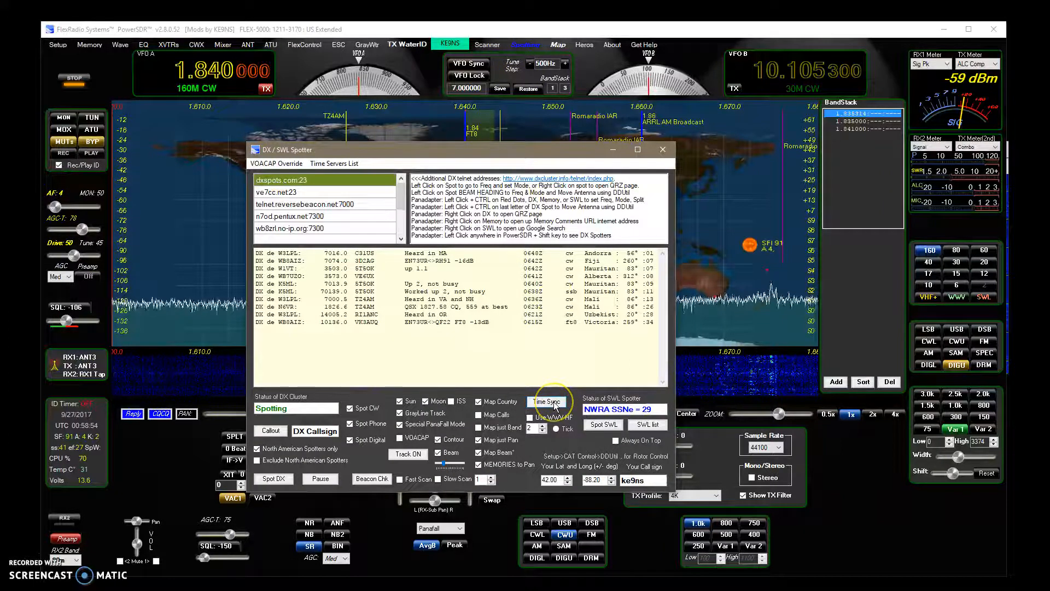
left_click(546, 400)
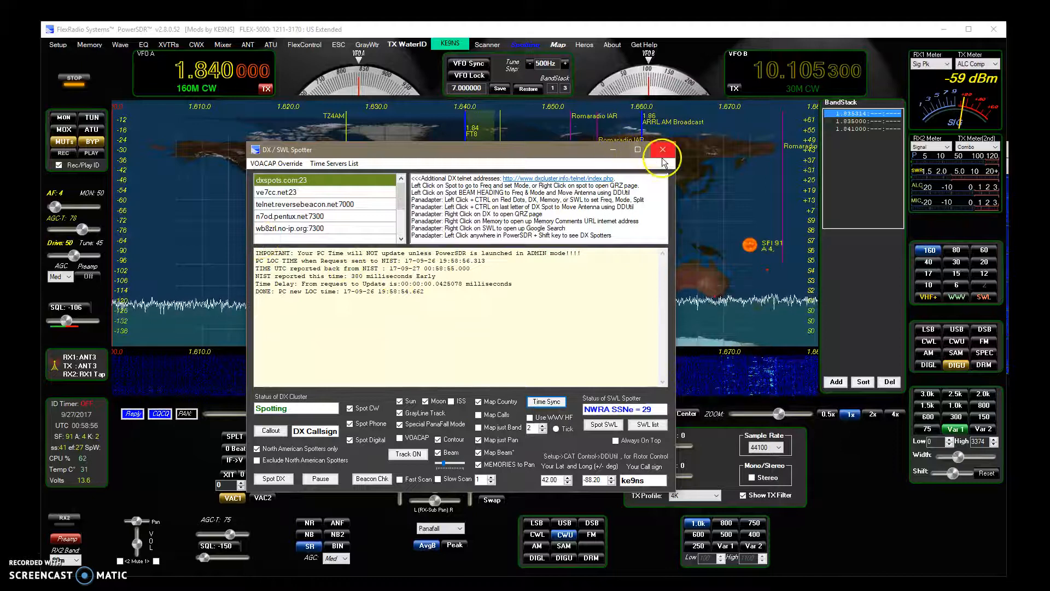
mouse_move(579, 159)
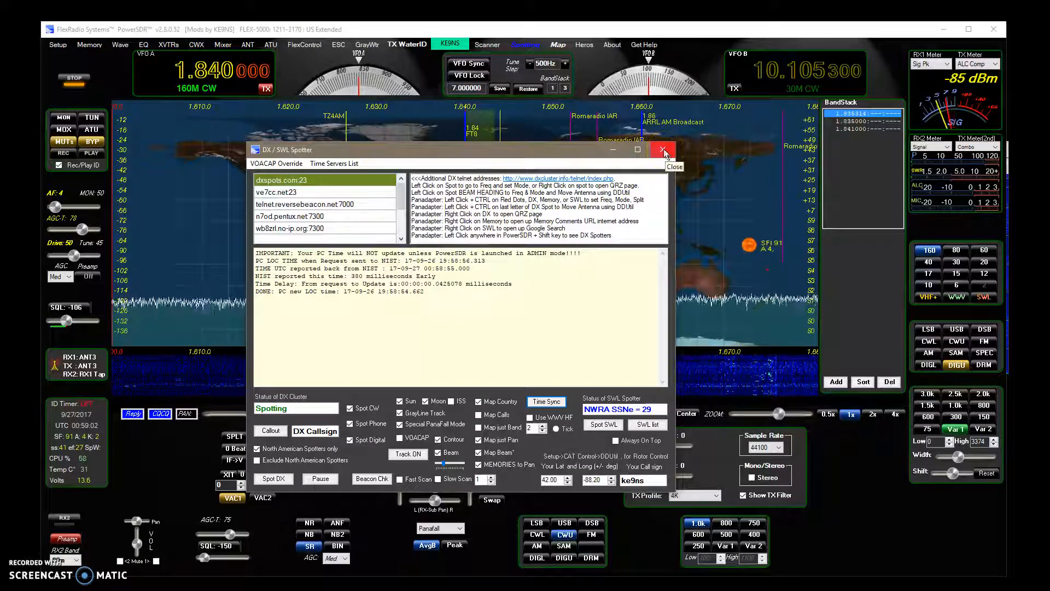
left_click(662, 149)
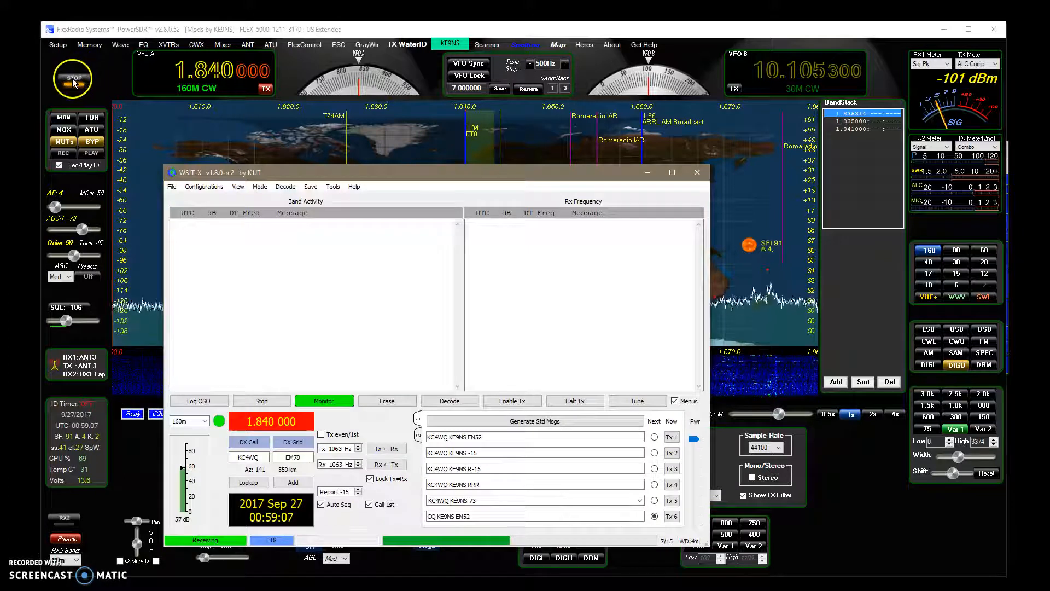
left_click(74, 78)
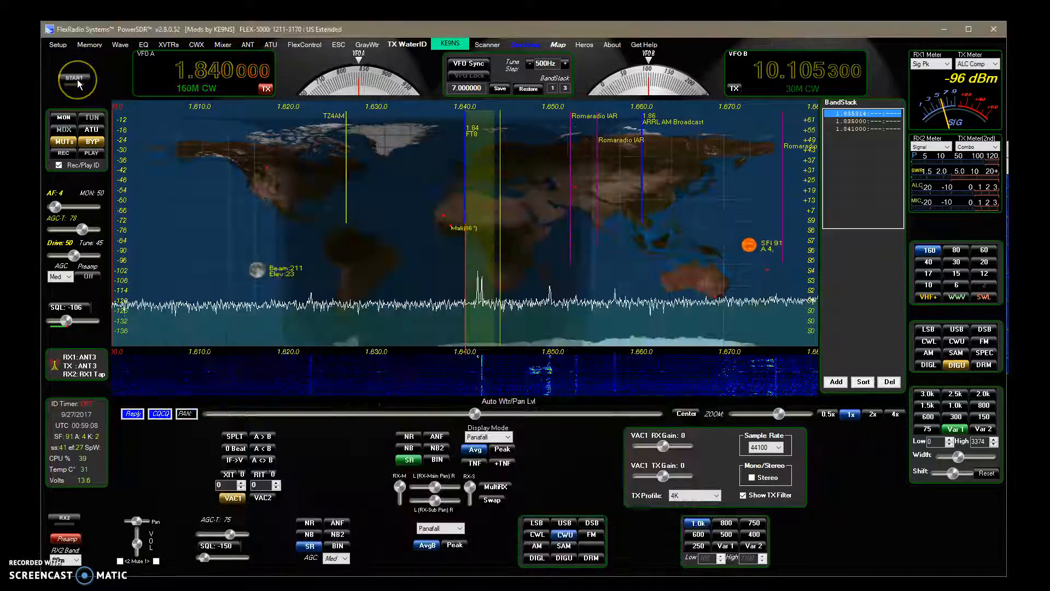
Step: Restart receiving so WSJT-X decodes 160 m FT8, then open the memory channel list
left_click(77, 79)
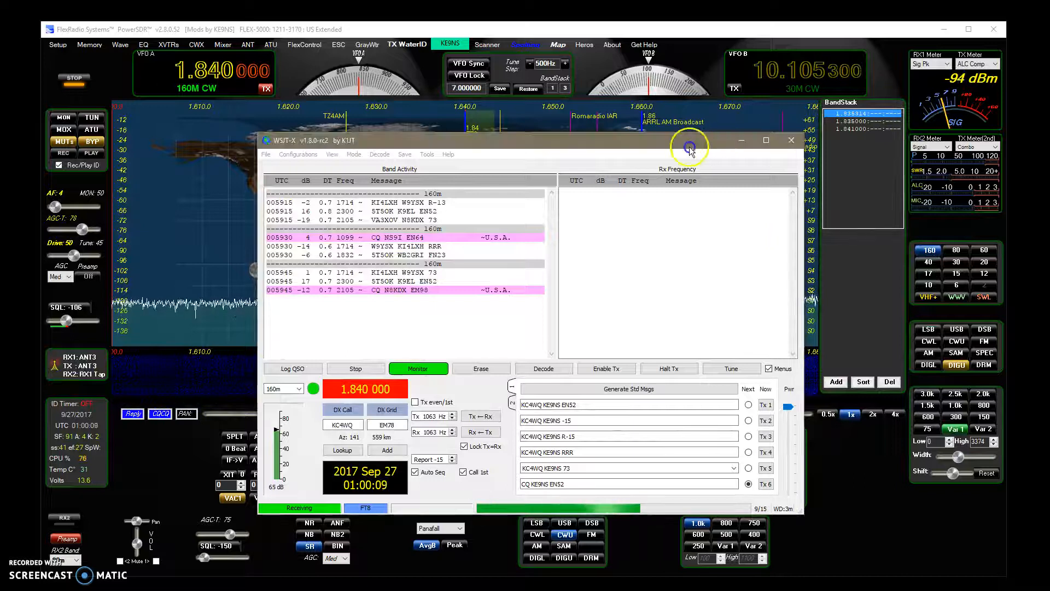
left_click(790, 141)
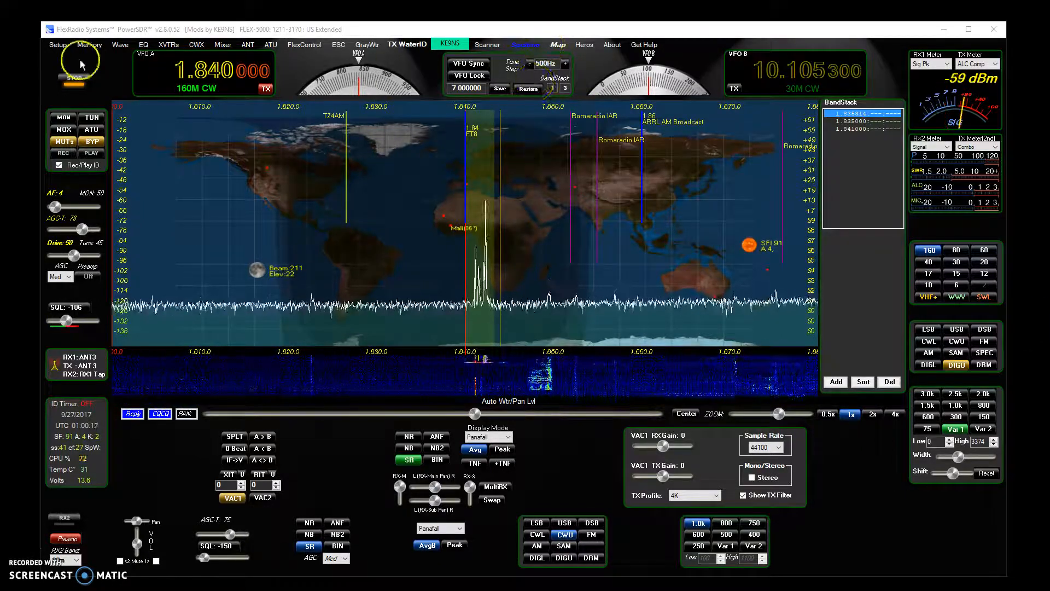
left_click(87, 44)
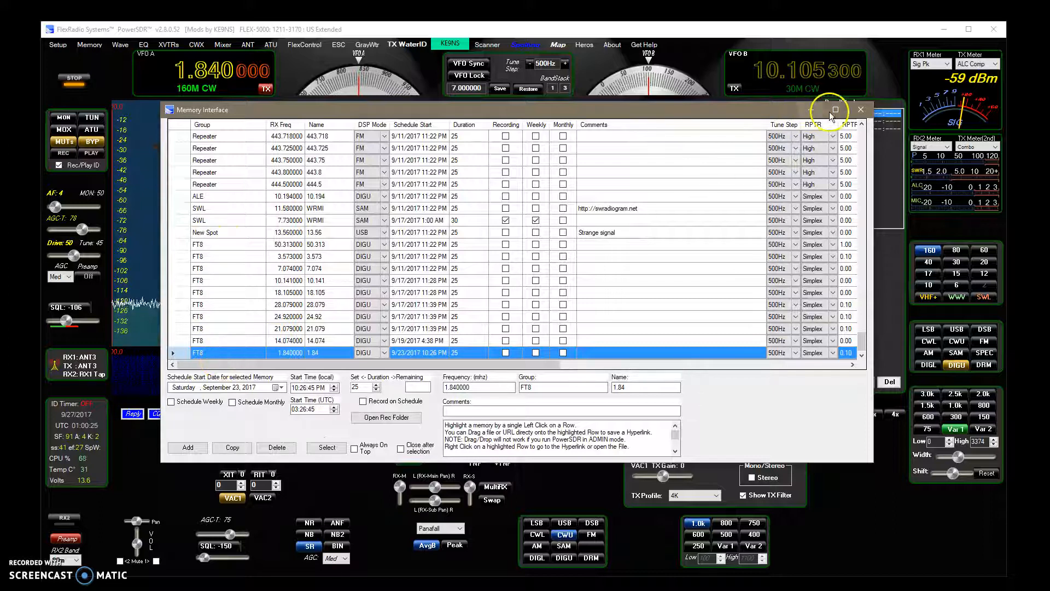
left_click(860, 109)
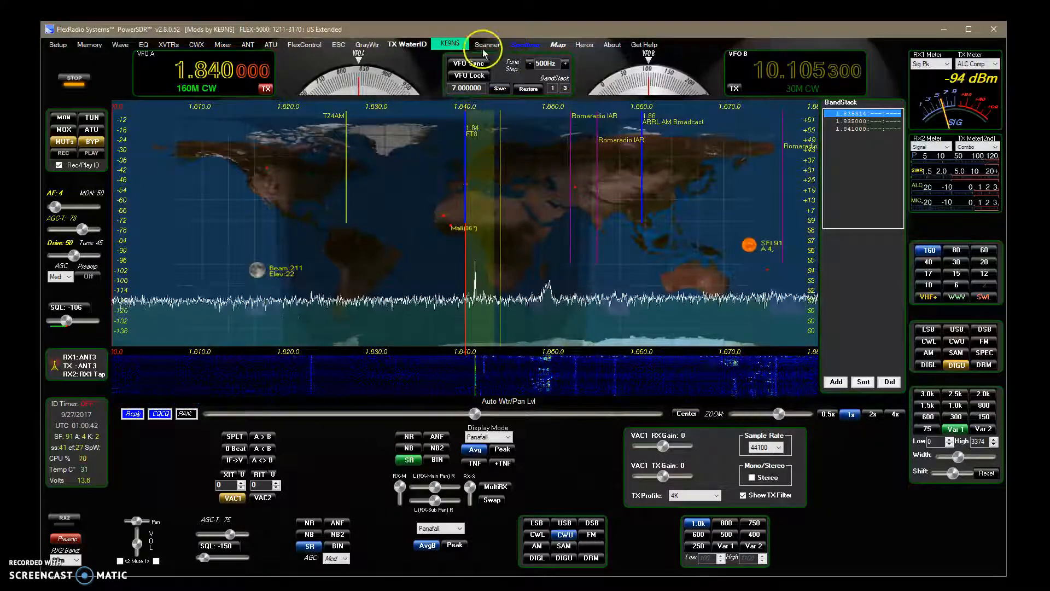
Step: Scan the FT8 memory group with Memory Start, then close the Scanner on 18.105 MHz
left_click(487, 45)
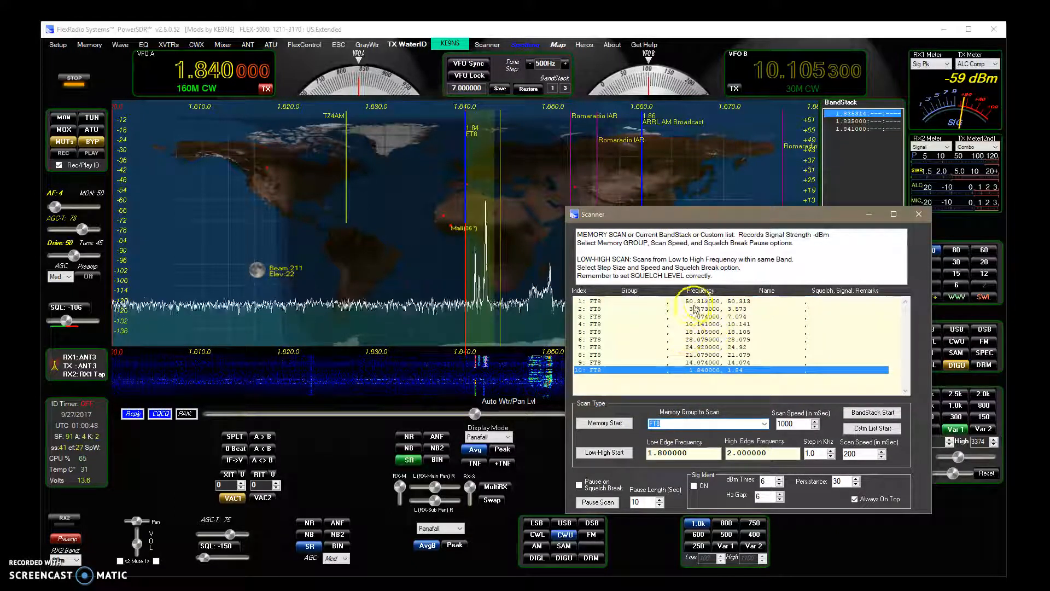
left_click(669, 300)
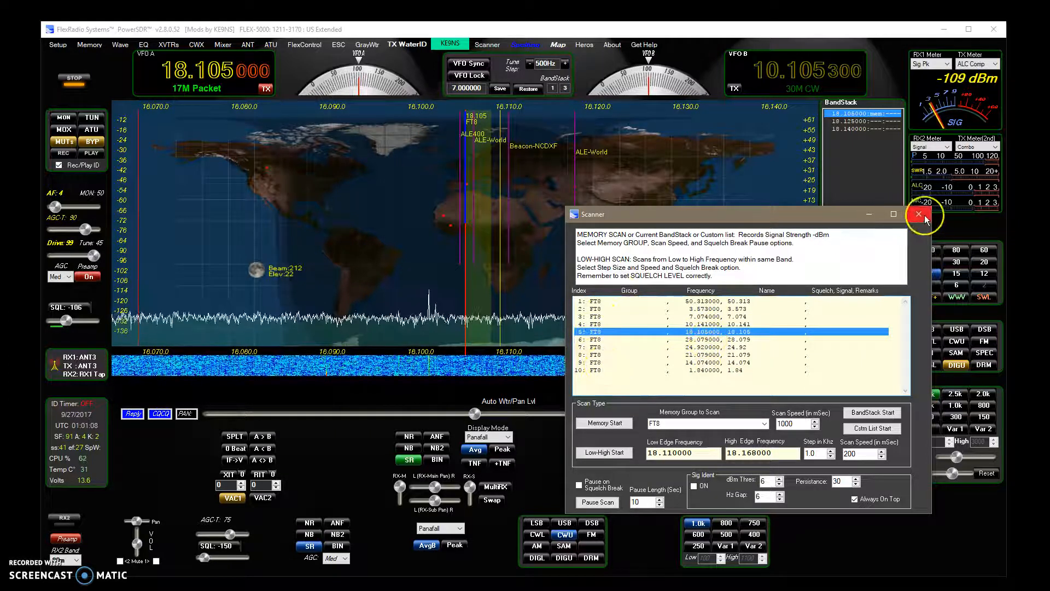
left_click(918, 214)
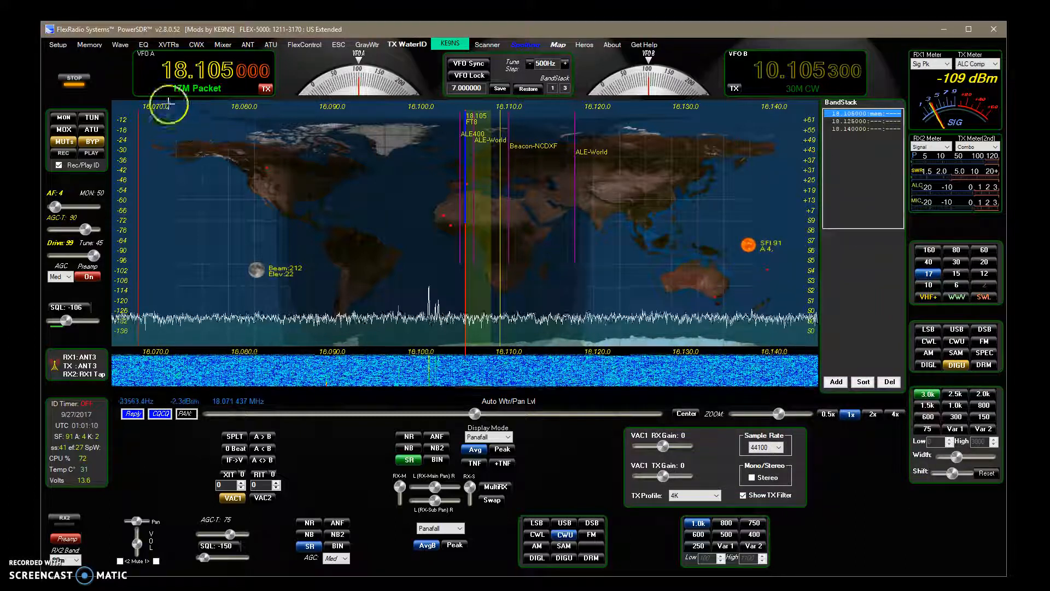